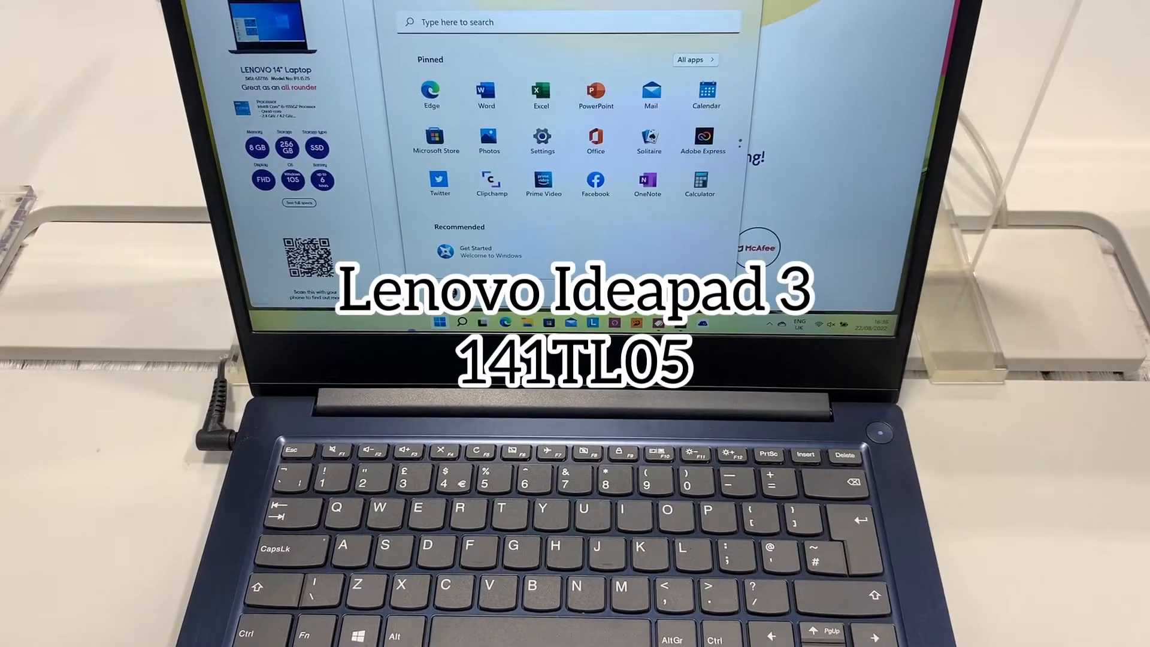
Restart the laptop from the Start menu's Power options
{"action": "left_click", "coordinate": [694, 289]}
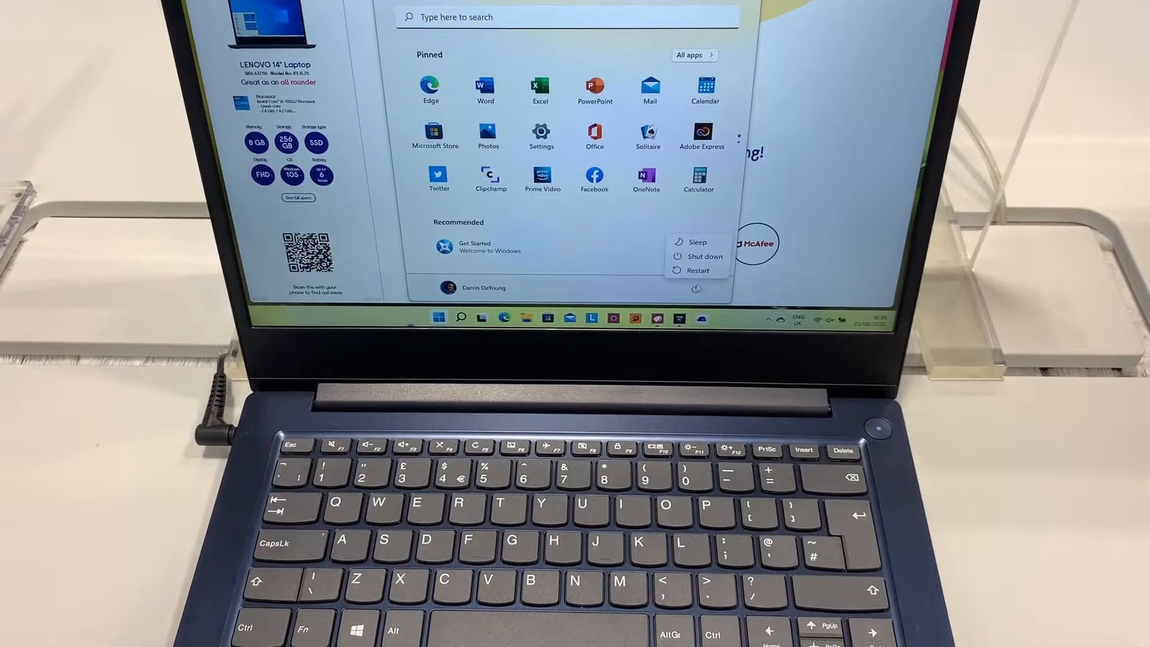
{"action": "left_click", "coordinate": [697, 270]}
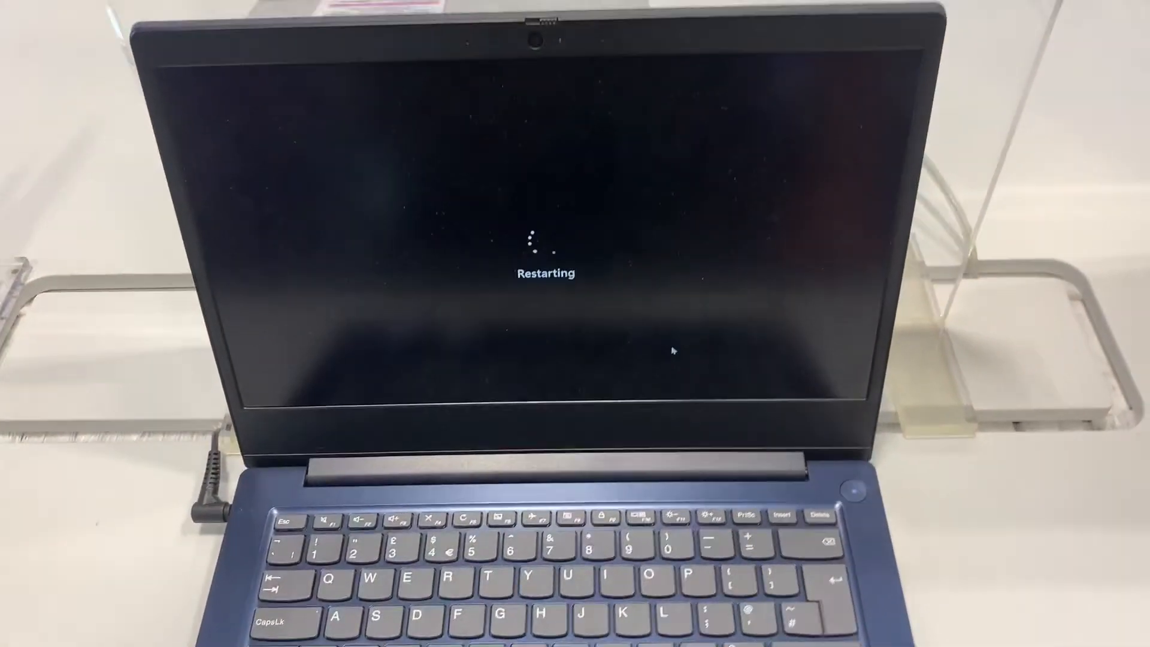